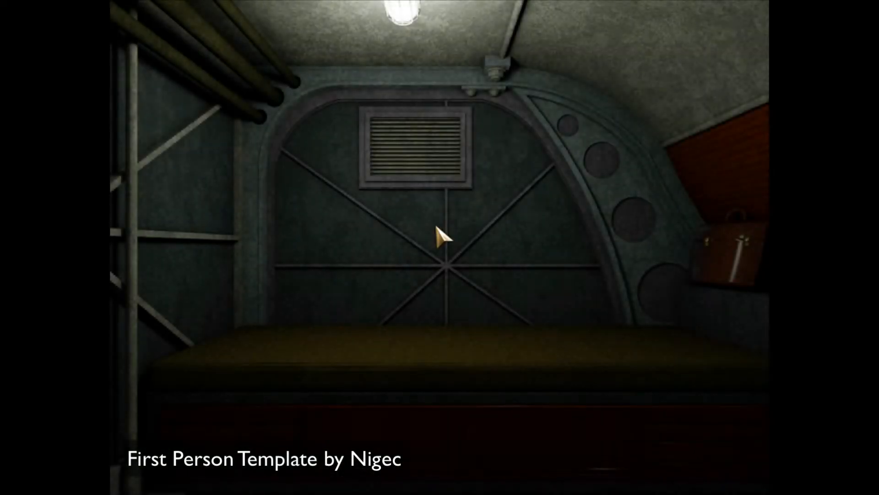
{"action": "mouse_move", "coordinate": [177, 244]}
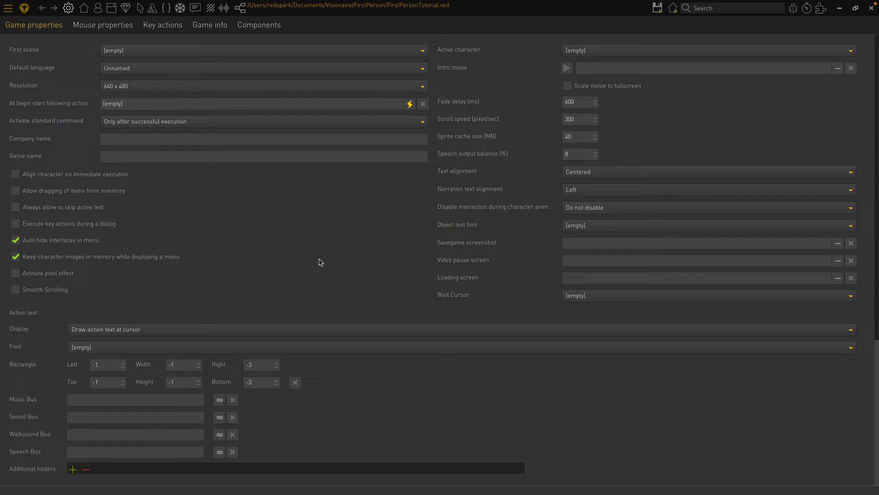
{"action": "mouse_move", "coordinate": [319, 259]}
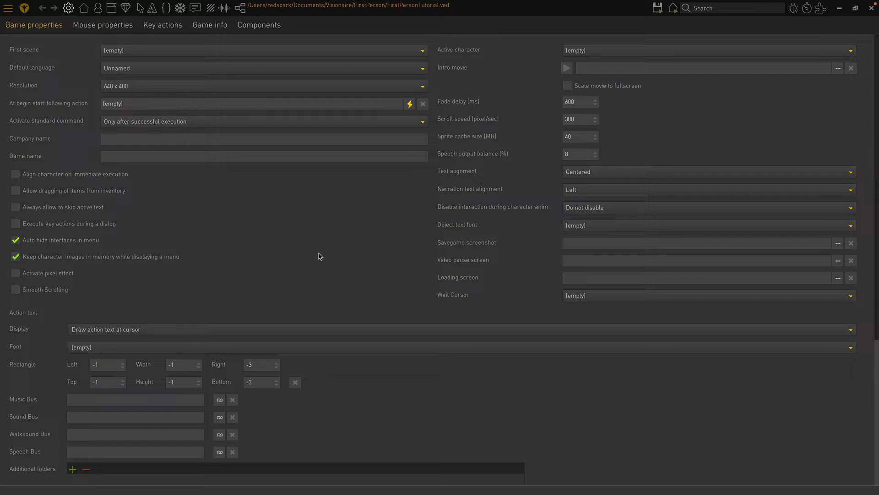
{"action": "mouse_move", "coordinate": [347, 132]}
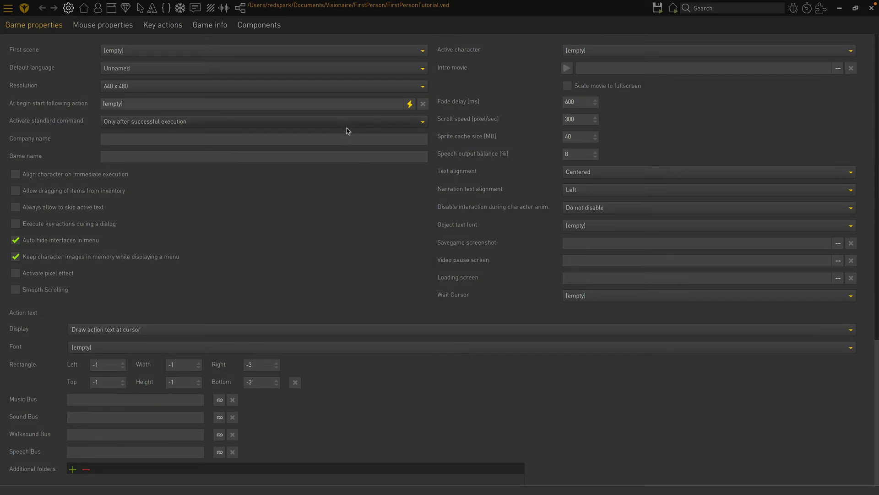
Choose 800 x 600 from the Resolution dropdown in Game properties.
{"action": "left_click", "coordinate": [422, 85]}
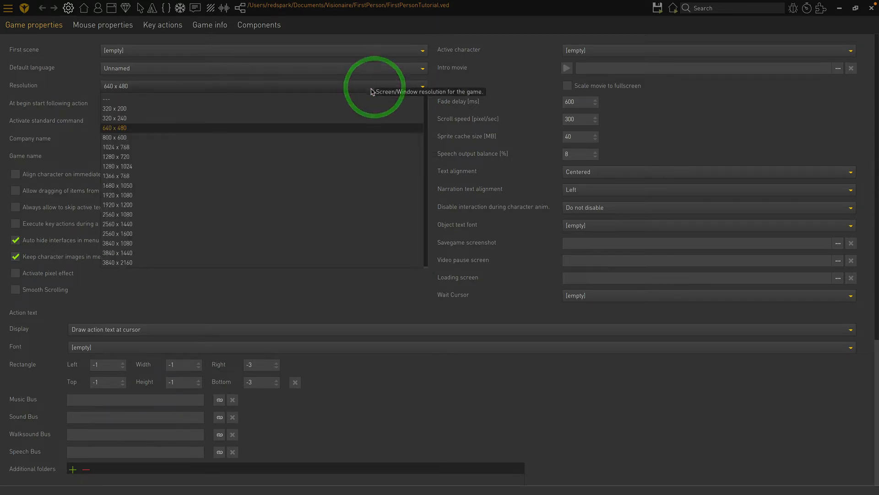
{"action": "left_click", "coordinate": [114, 137]}
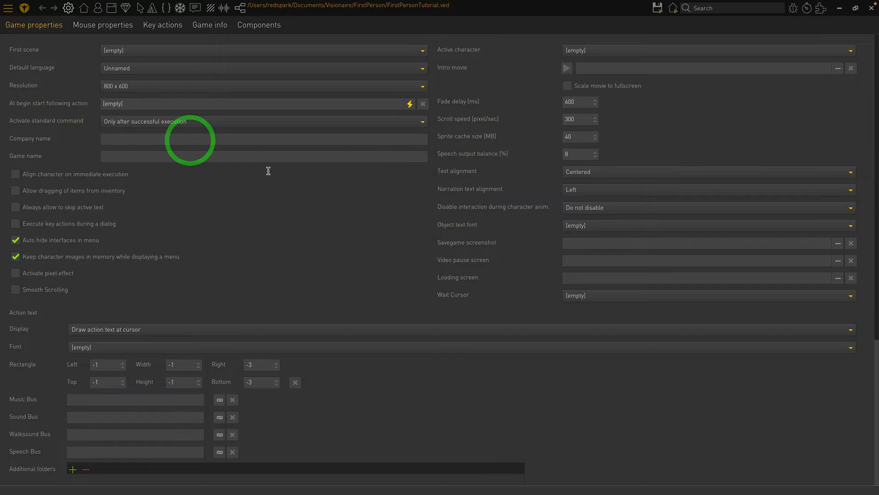
{"action": "mouse_move", "coordinate": [288, 230]}
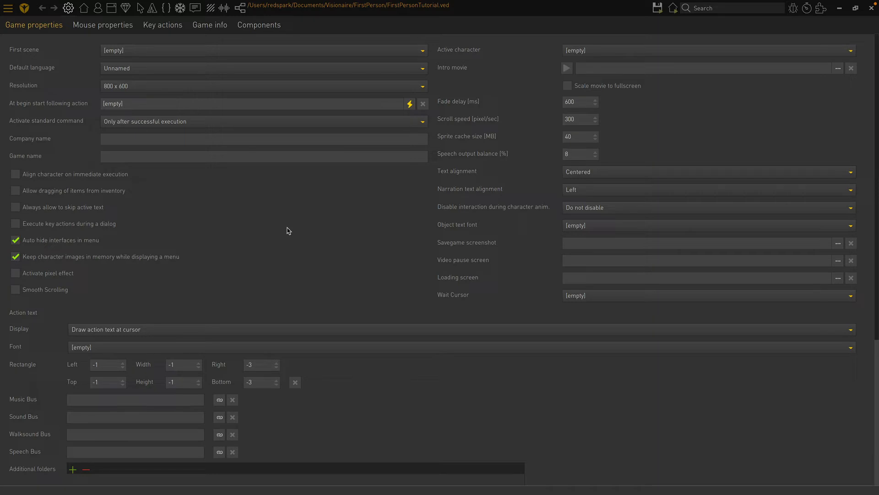
Create cursor left_turn with the left.png double arrow as its active cursor frame.
{"action": "left_click", "coordinate": [139, 8]}
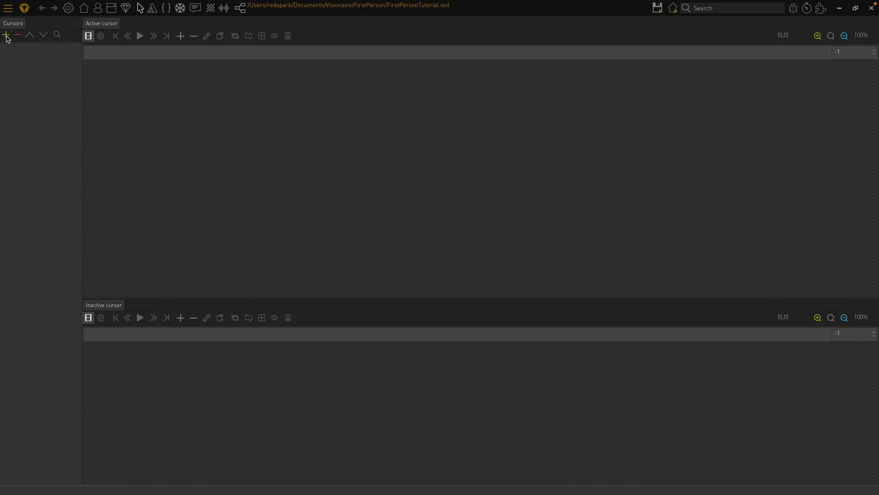
{"action": "mouse_move", "coordinate": [6, 35]}
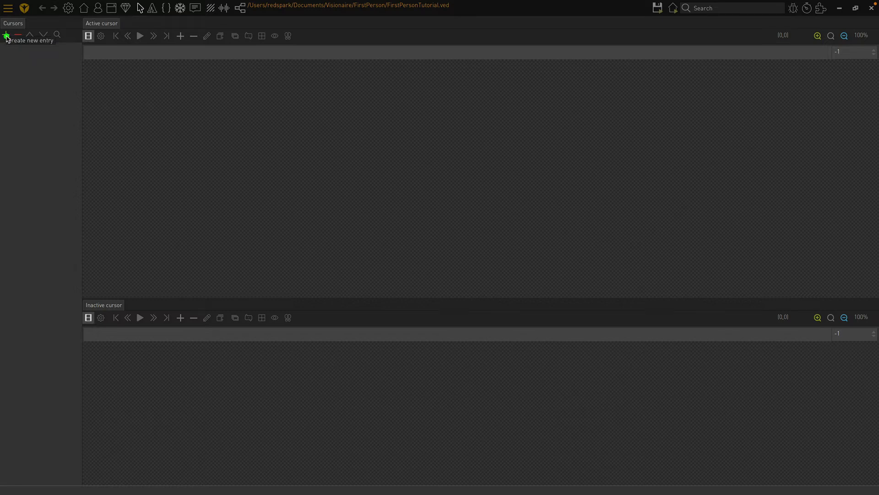
{"action": "left_click", "coordinate": [5, 35]}
{"action": "type", "text": "left_turn"}
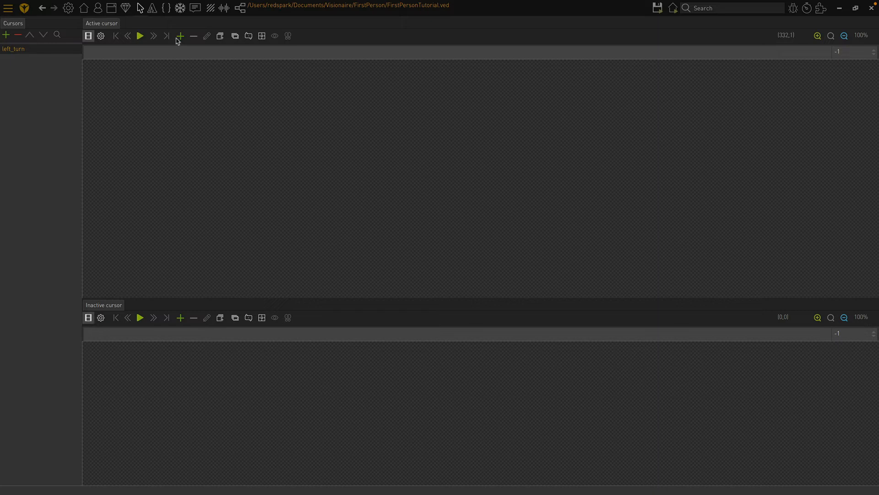
{"action": "left_click", "coordinate": [180, 36]}
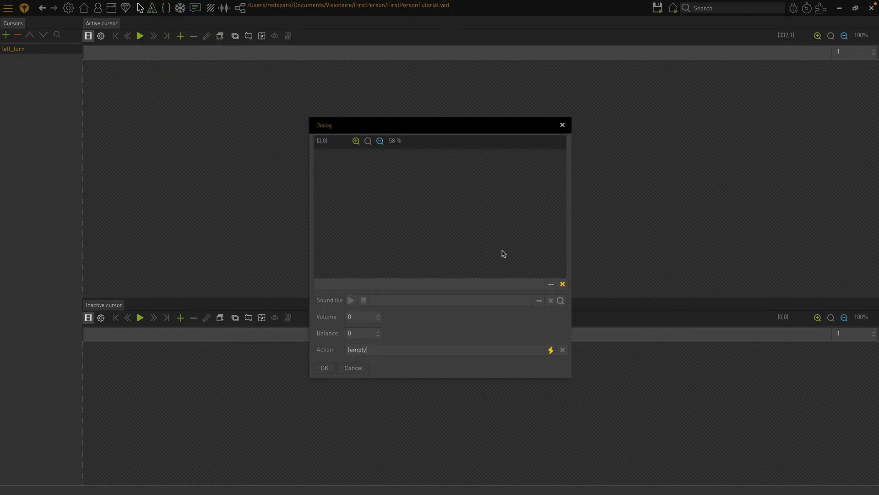
{"action": "mouse_move", "coordinate": [551, 287]}
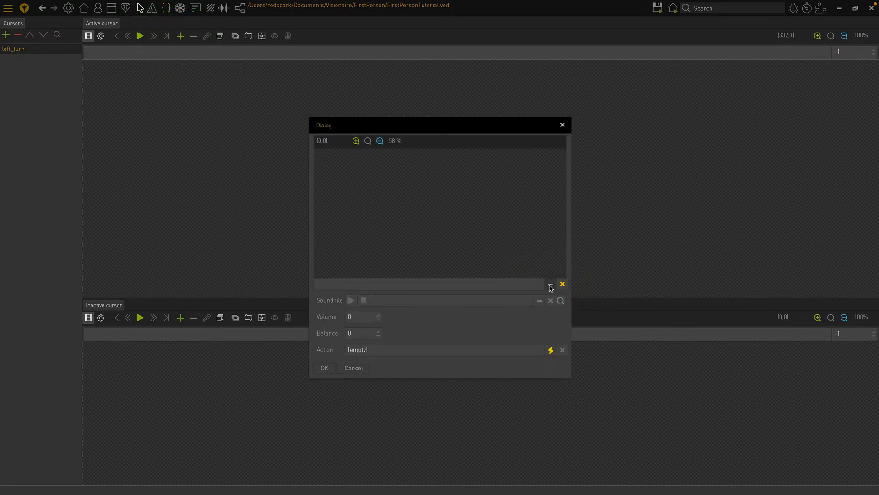
{"action": "left_click", "coordinate": [550, 285]}
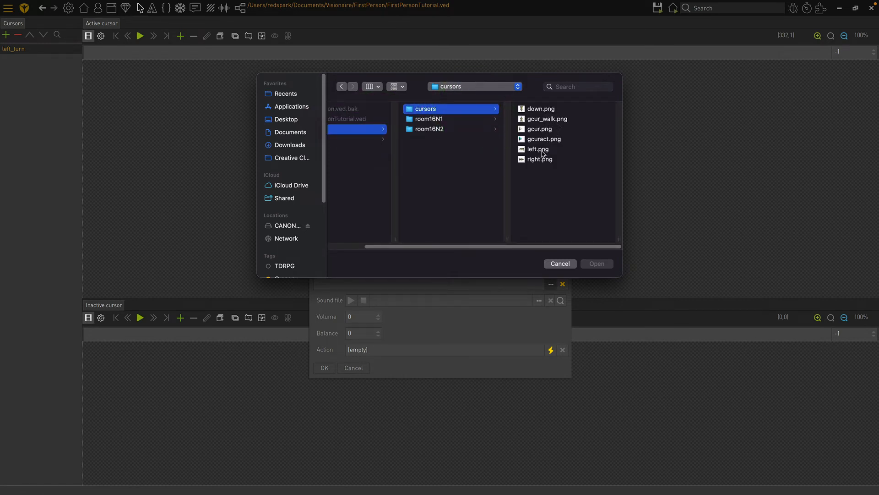
{"action": "left_click", "coordinate": [537, 148]}
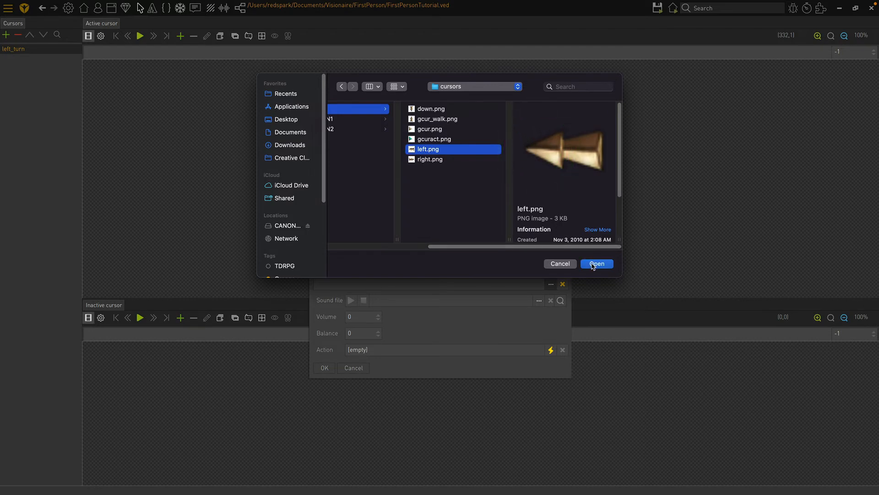
{"action": "left_click", "coordinate": [596, 263]}
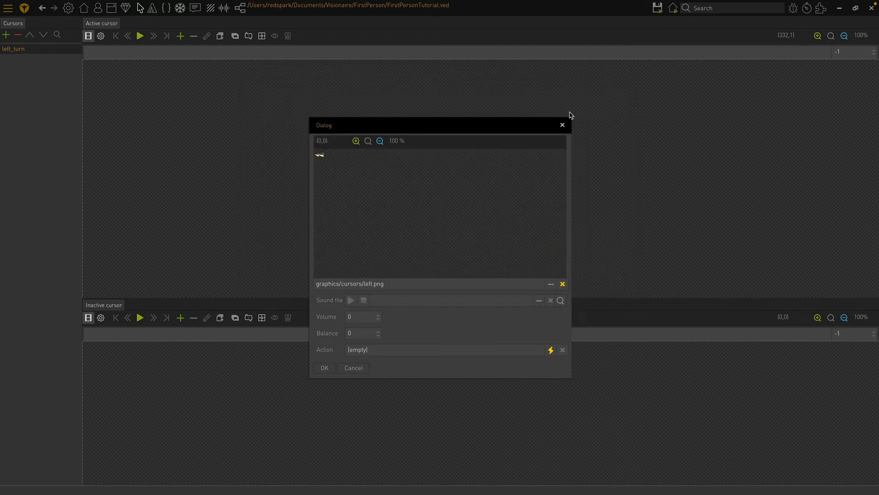
{"action": "mouse_move", "coordinate": [333, 367]}
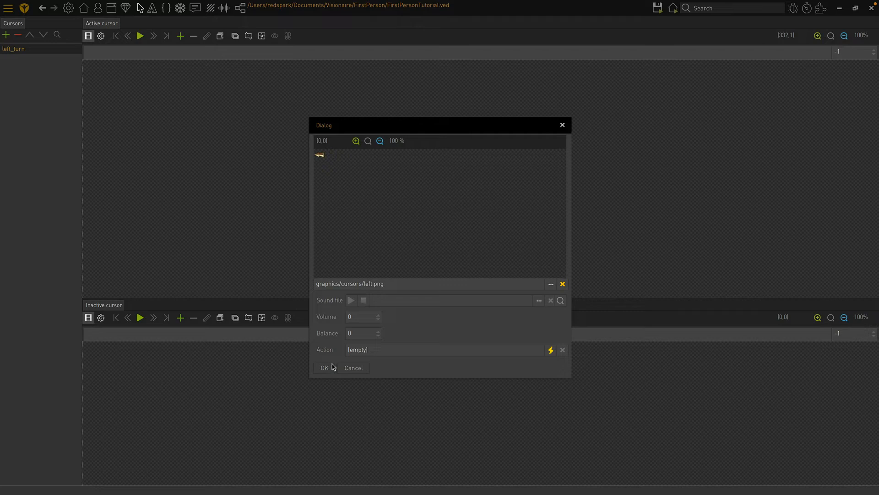
{"action": "left_click", "coordinate": [324, 367]}
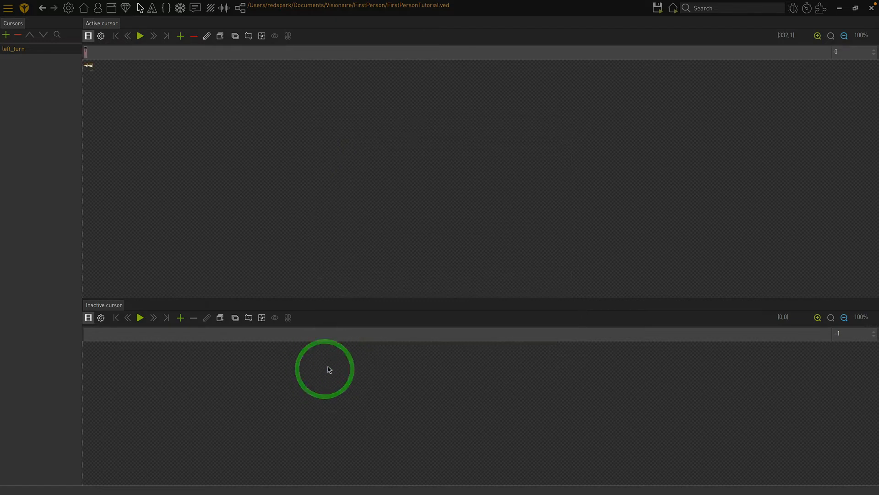
{"action": "mouse_move", "coordinate": [305, 237]}
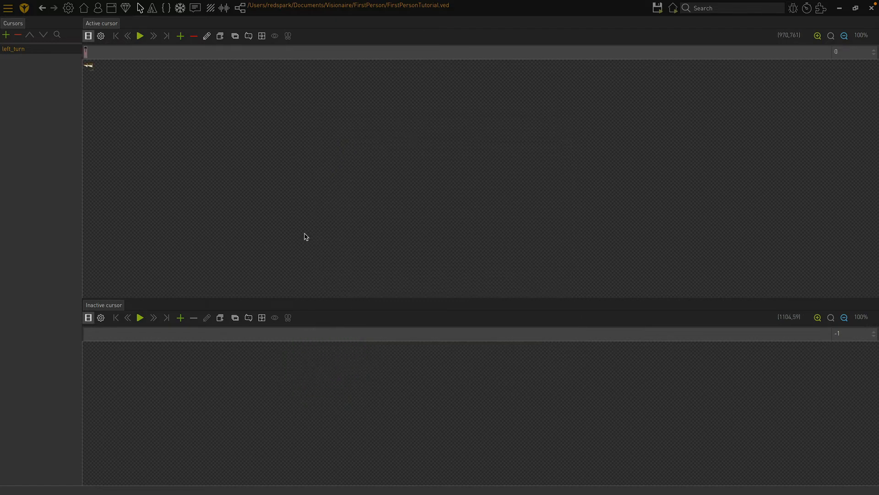
{"action": "mouse_move", "coordinate": [223, 438]}
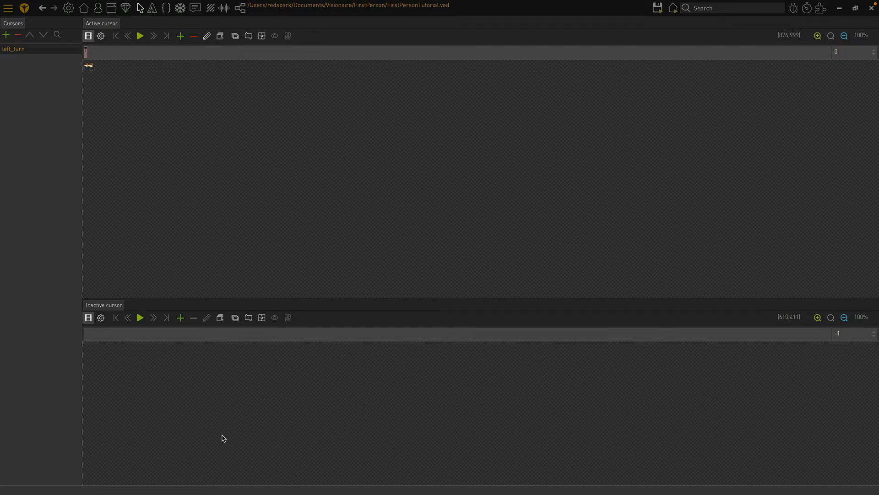
{"action": "mouse_move", "coordinate": [236, 444]}
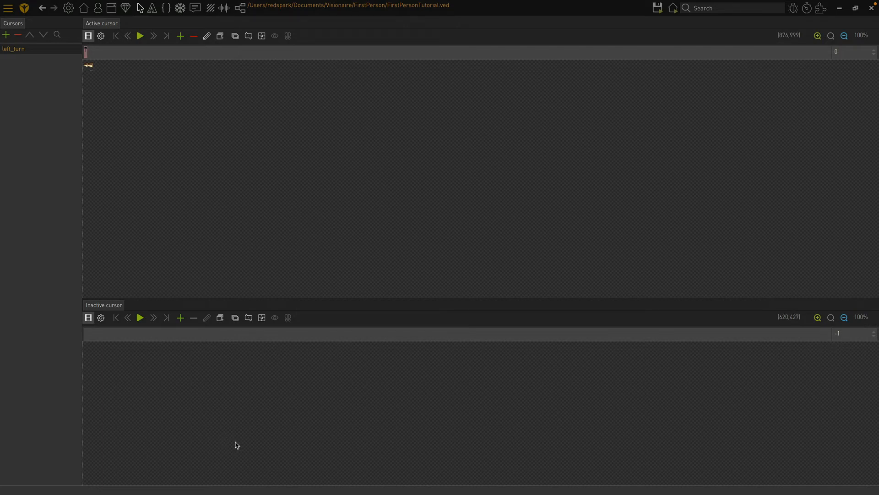
{"action": "mouse_move", "coordinate": [96, 86]}
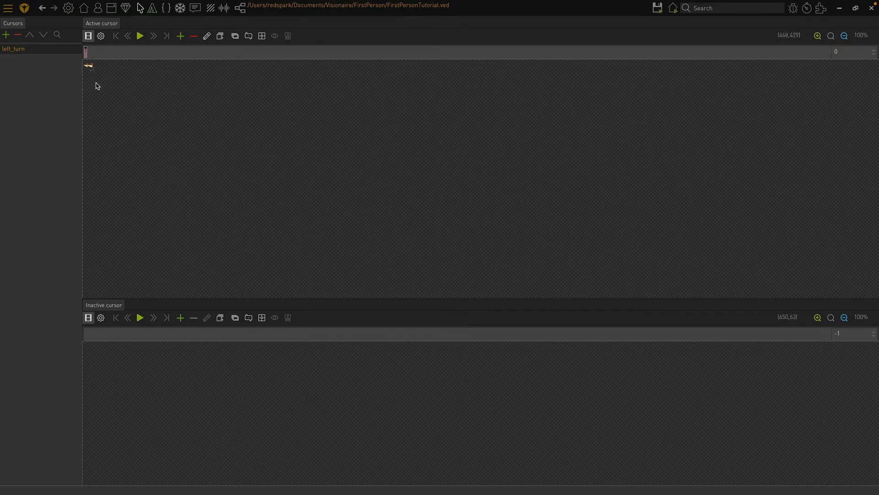
{"action": "mouse_move", "coordinate": [107, 94]}
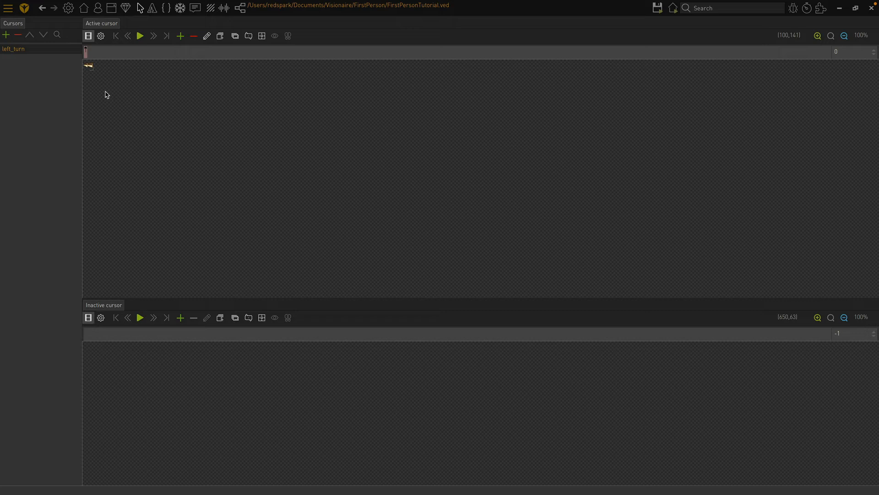
{"action": "mouse_move", "coordinate": [60, 66]}
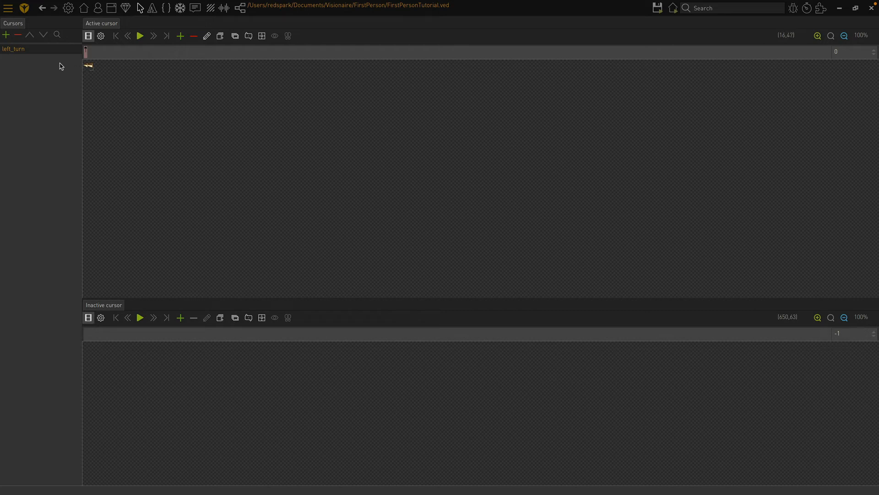
Add a new cursor named right_turn and browse for its active arrow image.
{"action": "left_click", "coordinate": [6, 35]}
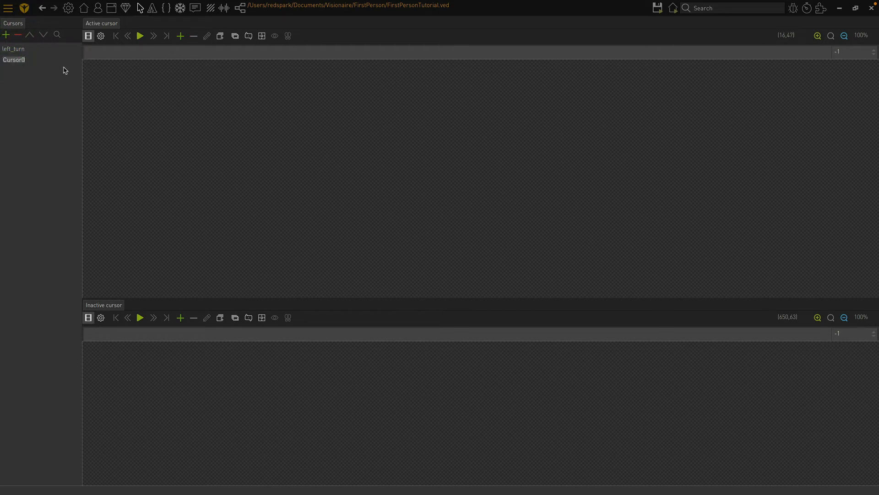
{"action": "type", "text": "right_turn"}
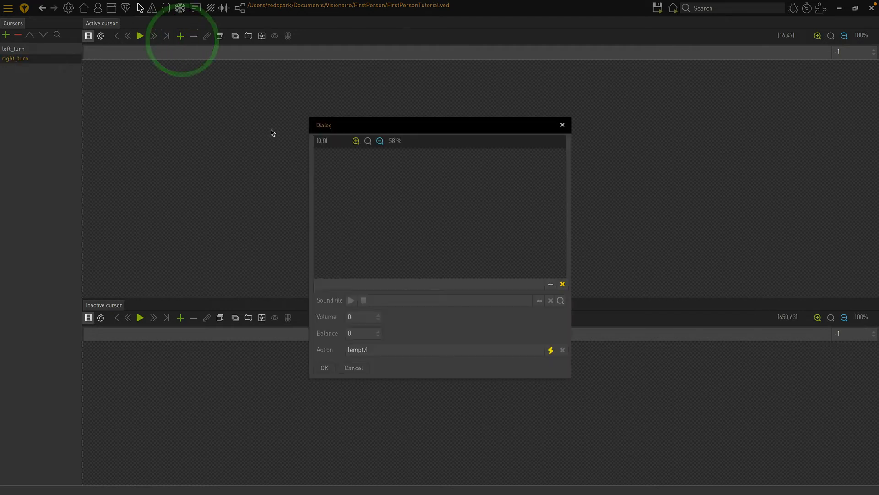
{"action": "left_click", "coordinate": [355, 140]}
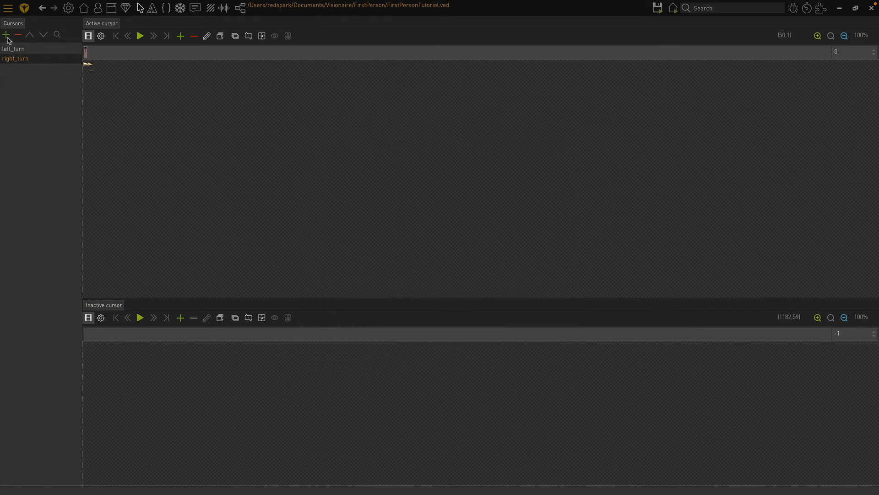
Add the normal cursor with gcuract.png as its active cursor frame.
{"action": "left_click", "coordinate": [6, 35]}
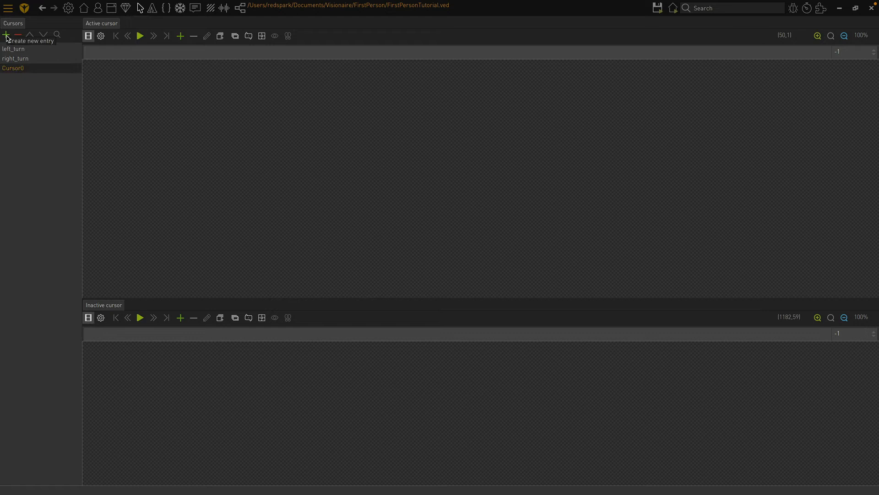
{"action": "left_click", "coordinate": [6, 35]}
{"action": "type", "text": "normal"}
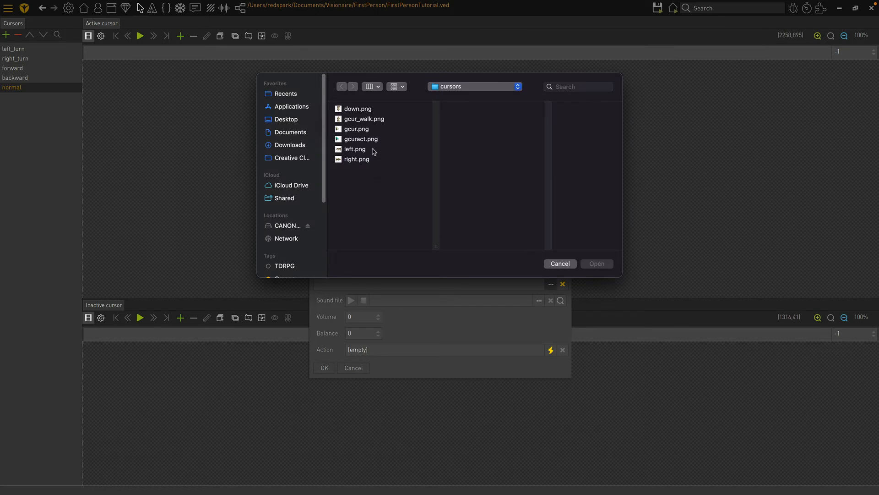
{"action": "left_click", "coordinate": [360, 138]}
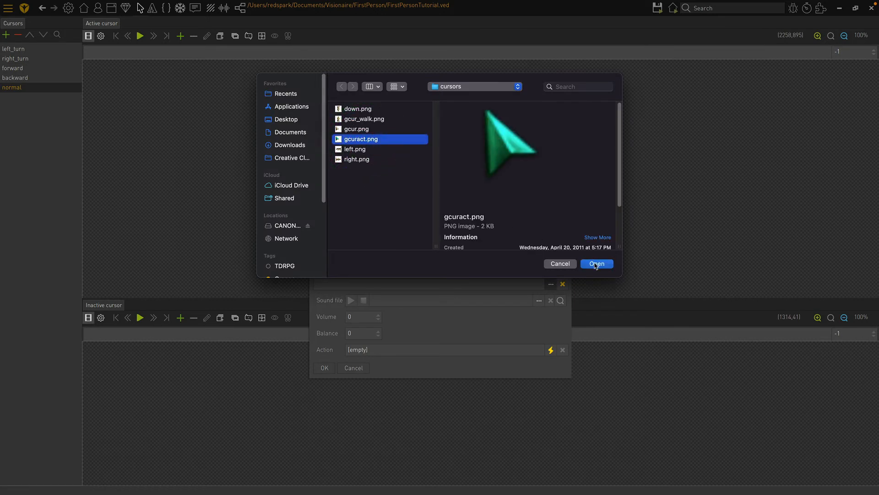
{"action": "left_click", "coordinate": [596, 264]}
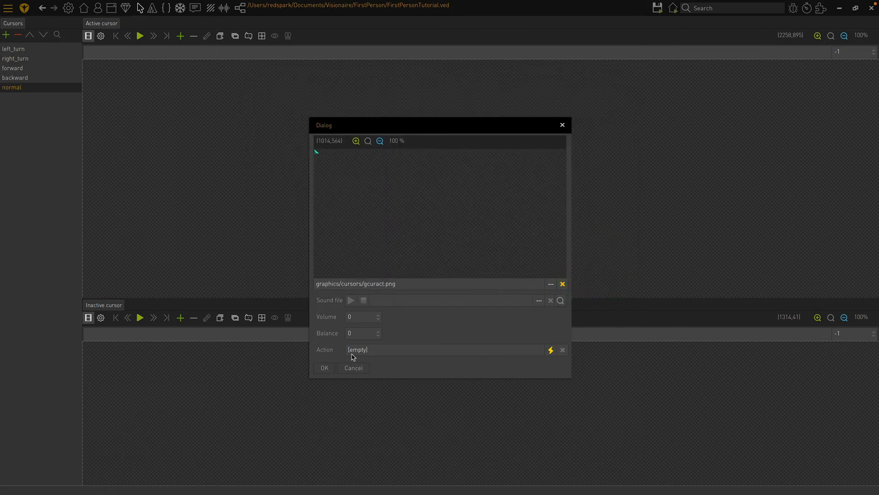
{"action": "left_click", "coordinate": [324, 367]}
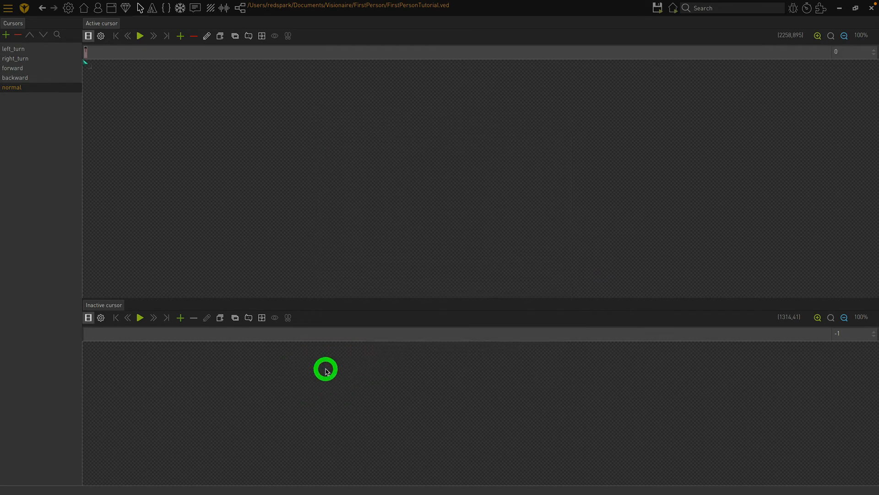
Add a gcur.png frame to the normal cursor's inactive cursor animation.
{"action": "left_click", "coordinate": [180, 317]}
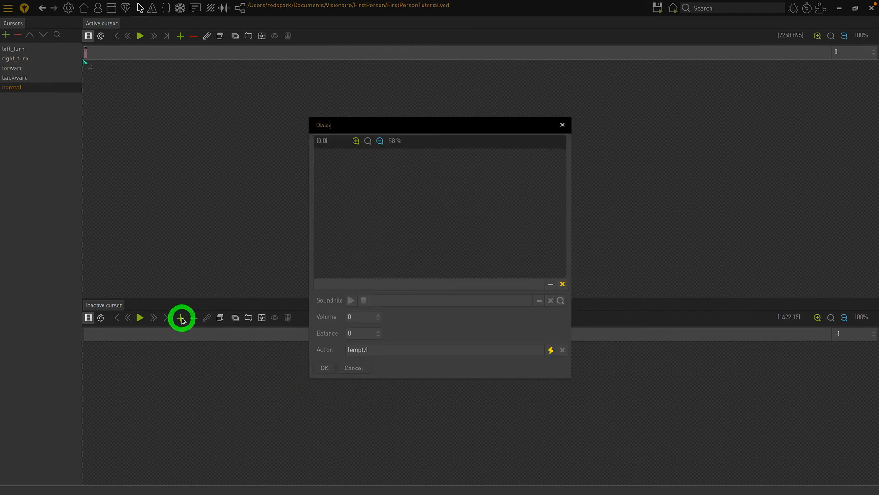
{"action": "mouse_move", "coordinate": [550, 282]}
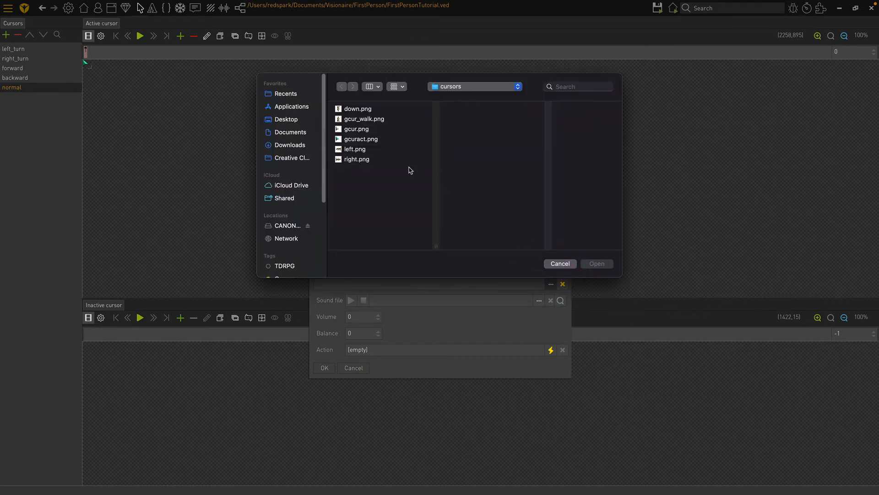
{"action": "mouse_move", "coordinate": [360, 129]}
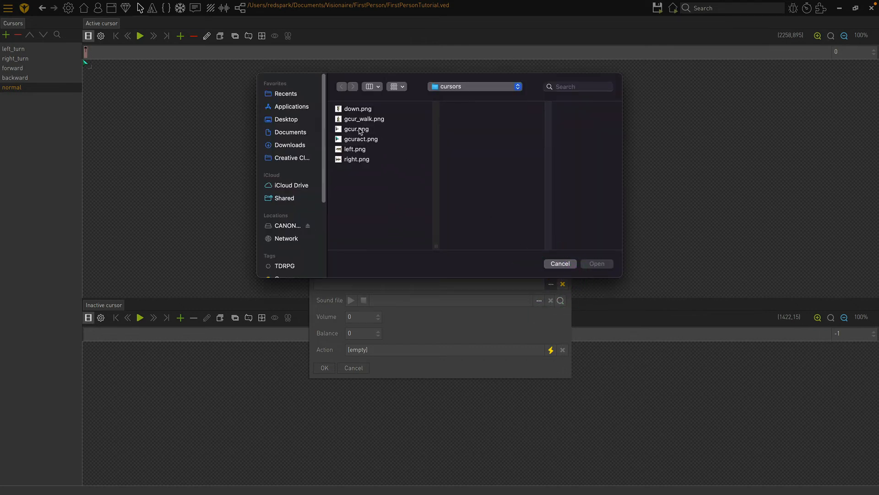
{"action": "left_click", "coordinate": [596, 263]}
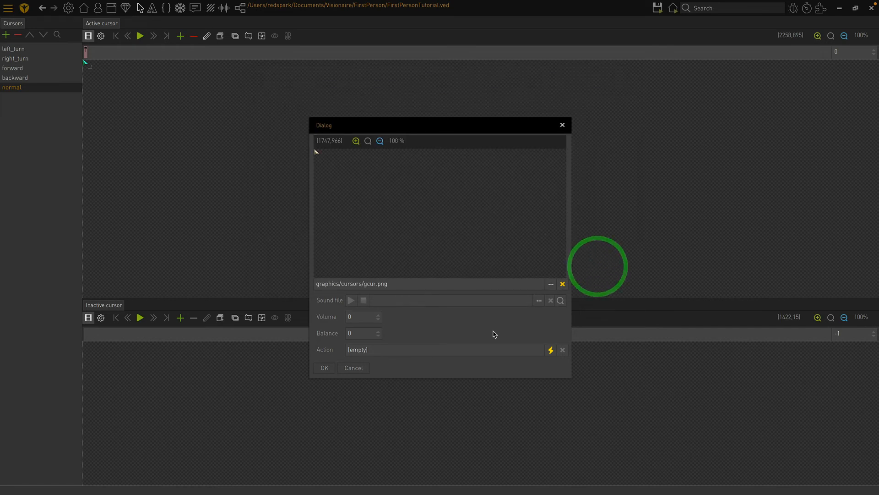
{"action": "left_click", "coordinate": [324, 368]}
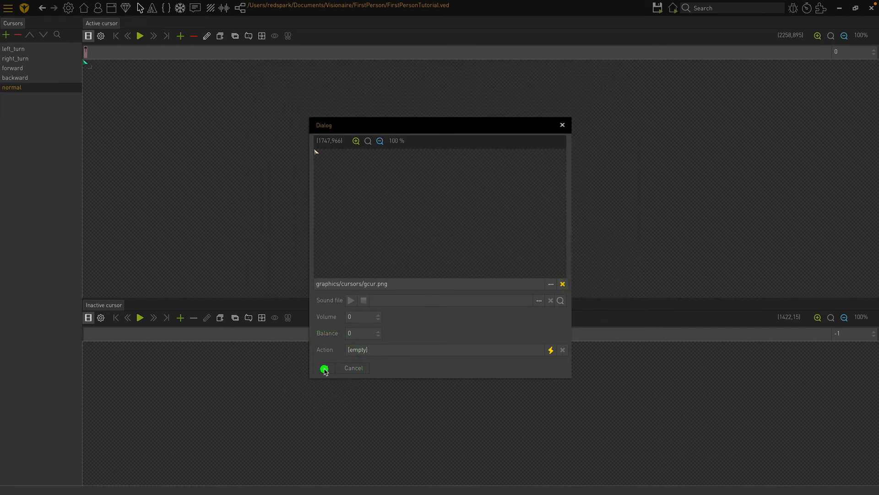
{"action": "left_click", "coordinate": [324, 368]}
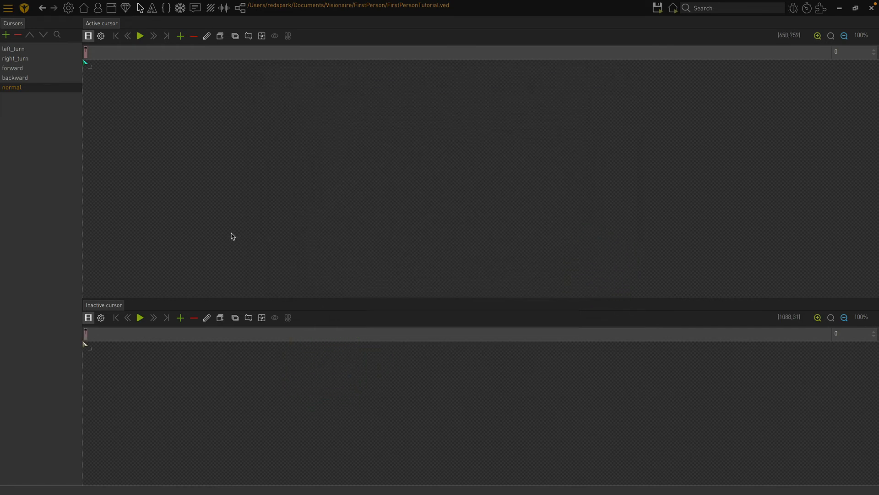
{"action": "mouse_move", "coordinate": [173, 75]}
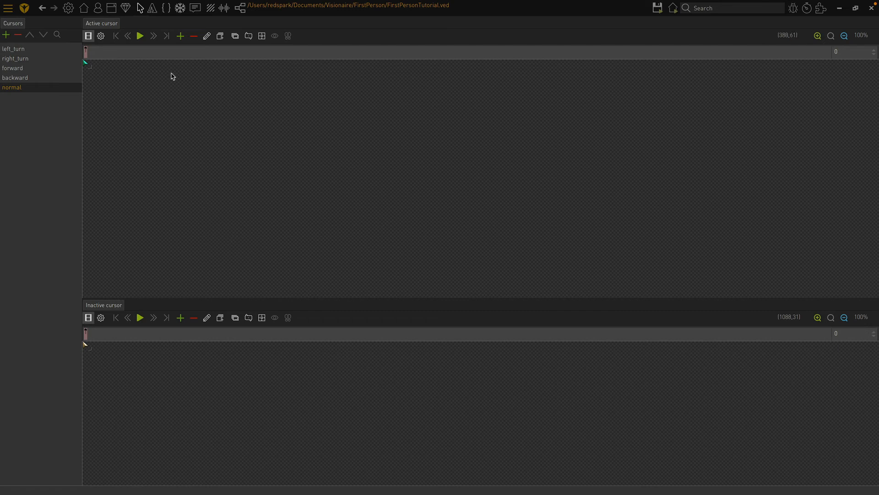
{"action": "mouse_move", "coordinate": [173, 79]}
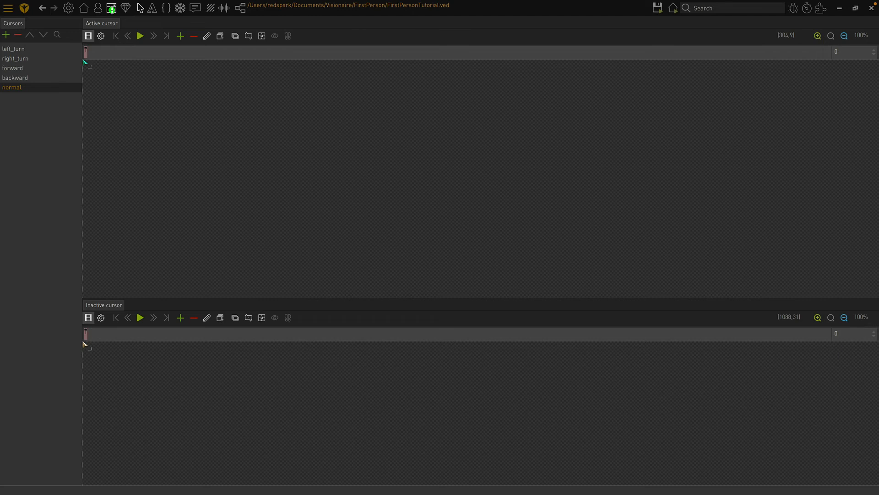
Add interface 'mouse' in the Interfaces editor with a button renamed 'cursor'.
{"action": "left_click", "coordinate": [110, 7]}
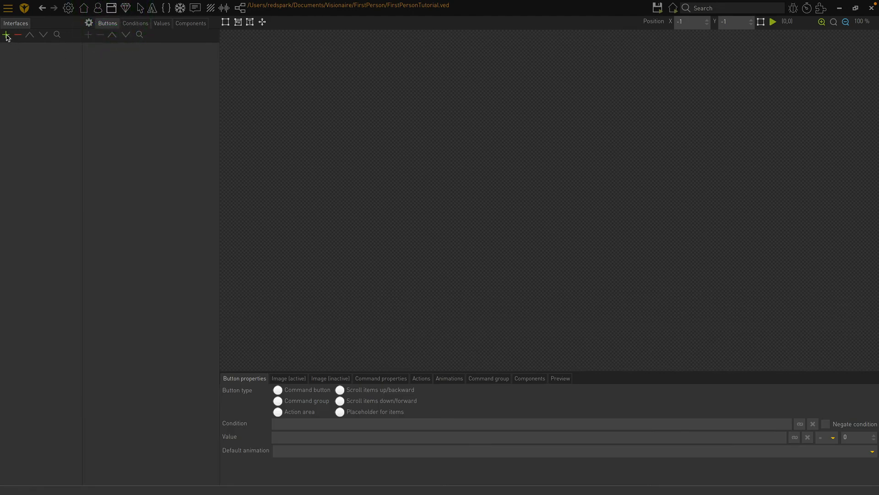
{"action": "left_click", "coordinate": [5, 34]}
{"action": "type", "text": "mouse"}
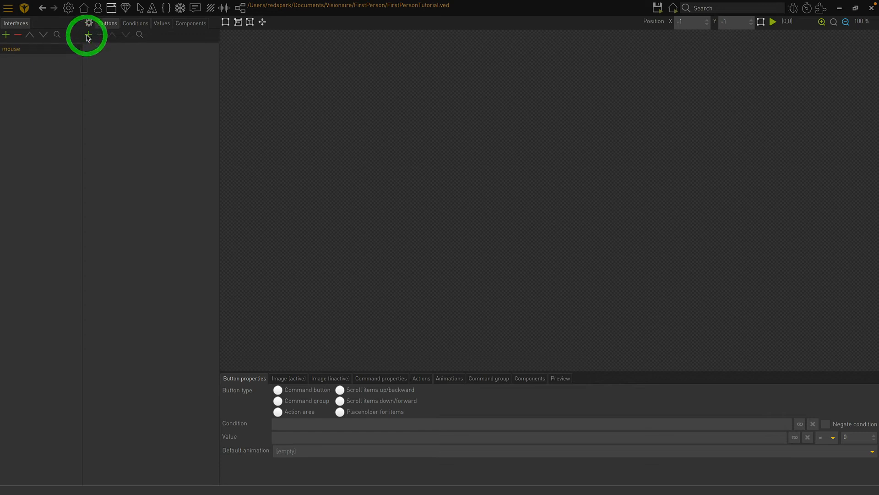
{"action": "left_click", "coordinate": [87, 35]}
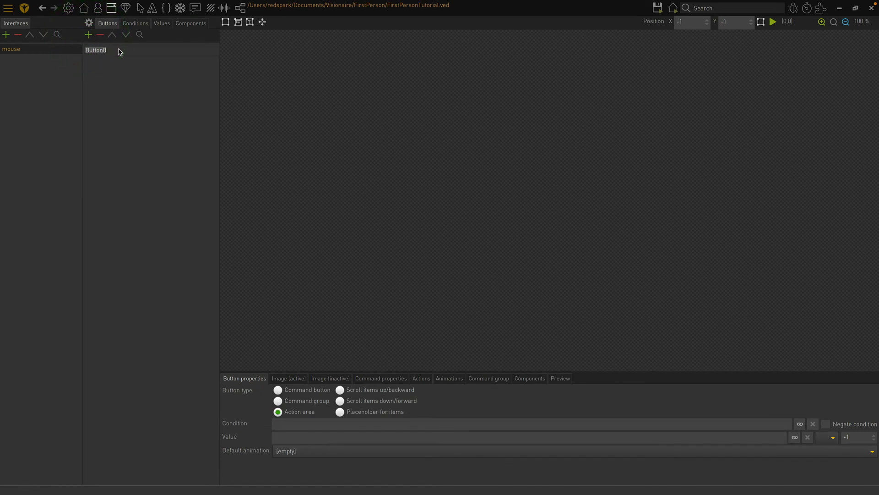
{"action": "type", "text": "curs"}
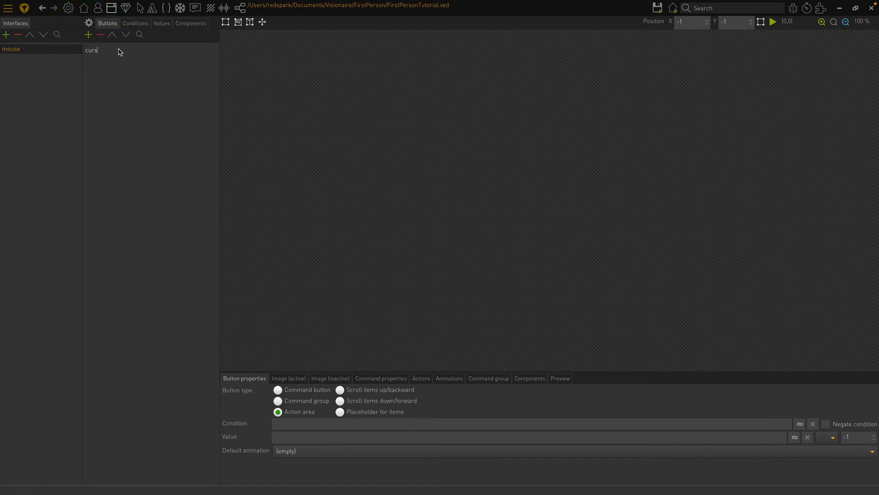
{"action": "type", "text": "or"}
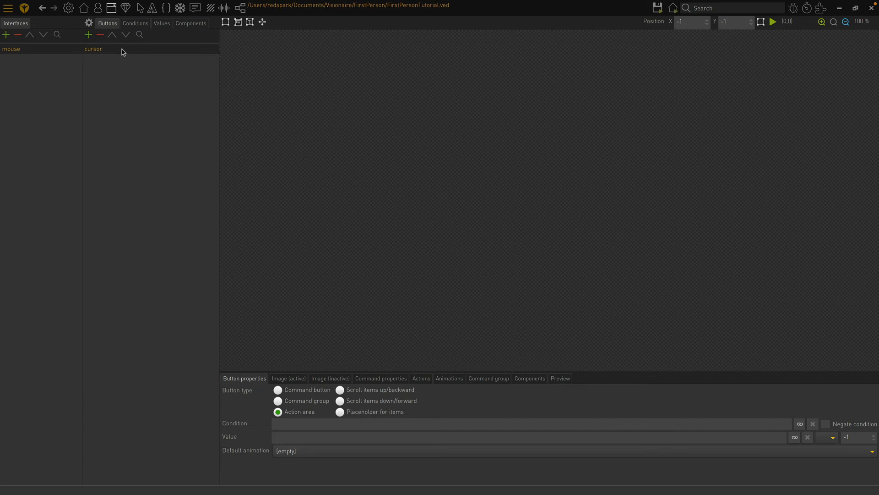
{"action": "mouse_move", "coordinate": [291, 364]}
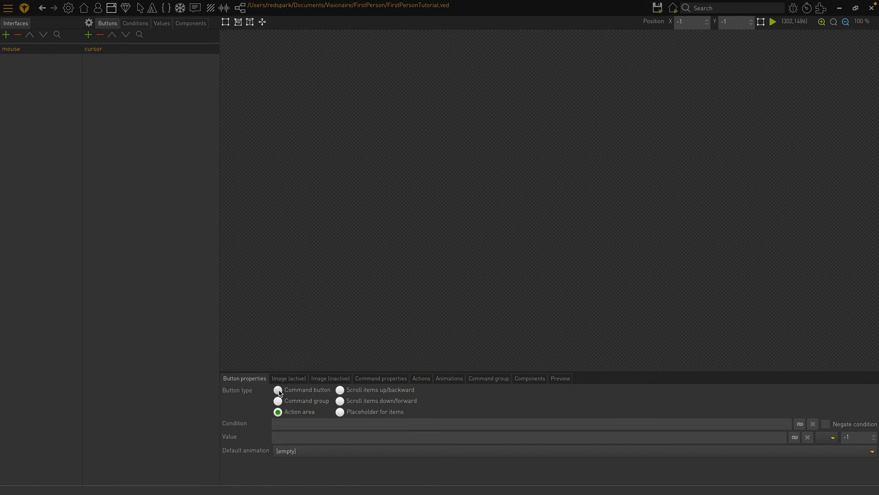
Set the cursor button to Command button, cursor 'normal', for 'Objects and characters'.
{"action": "left_click", "coordinate": [277, 390]}
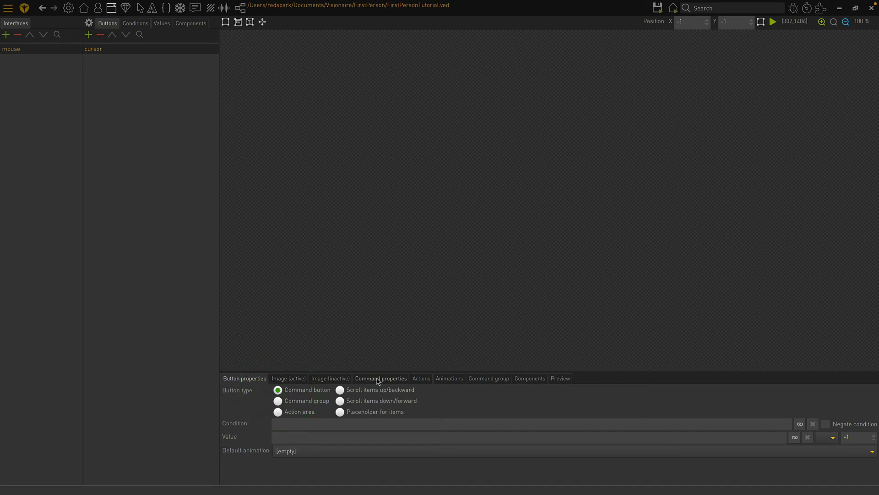
{"action": "left_click", "coordinate": [380, 378]}
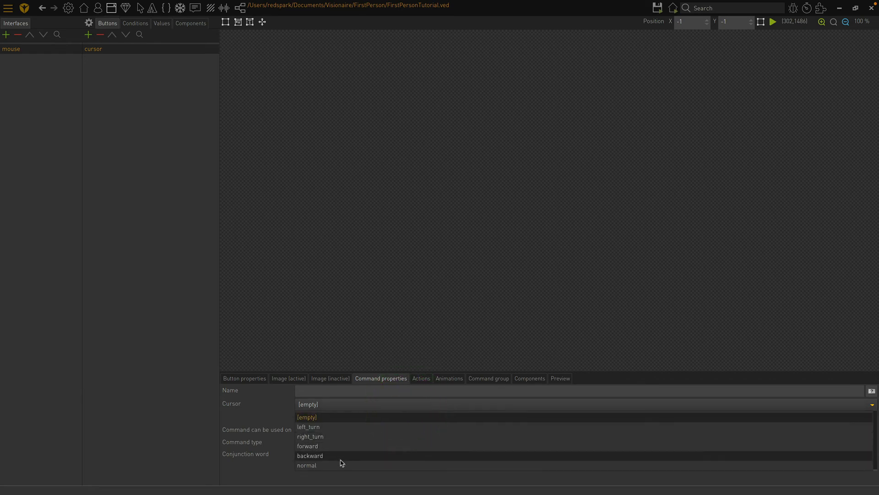
{"action": "left_click", "coordinate": [307, 464]}
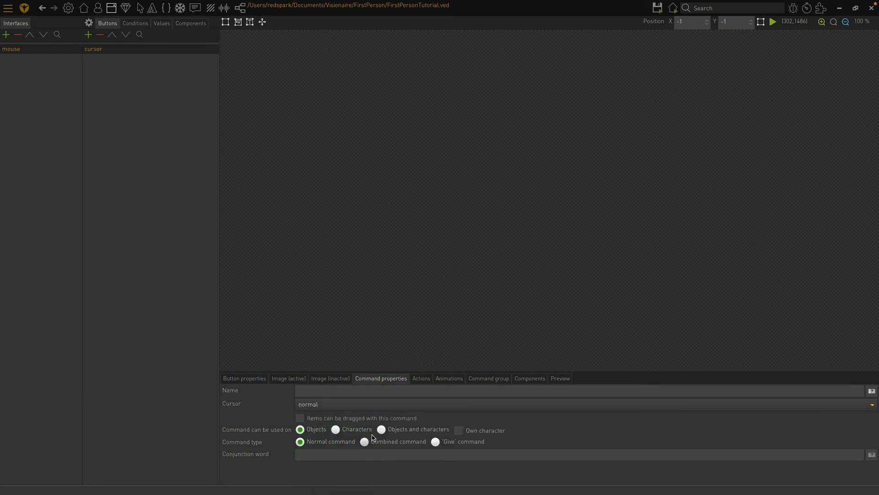
{"action": "mouse_move", "coordinate": [382, 430]}
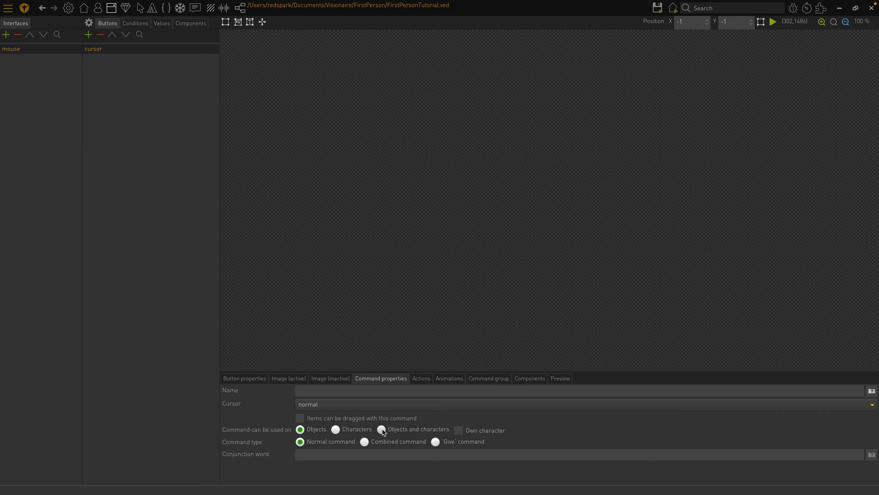
{"action": "left_click", "coordinate": [382, 429]}
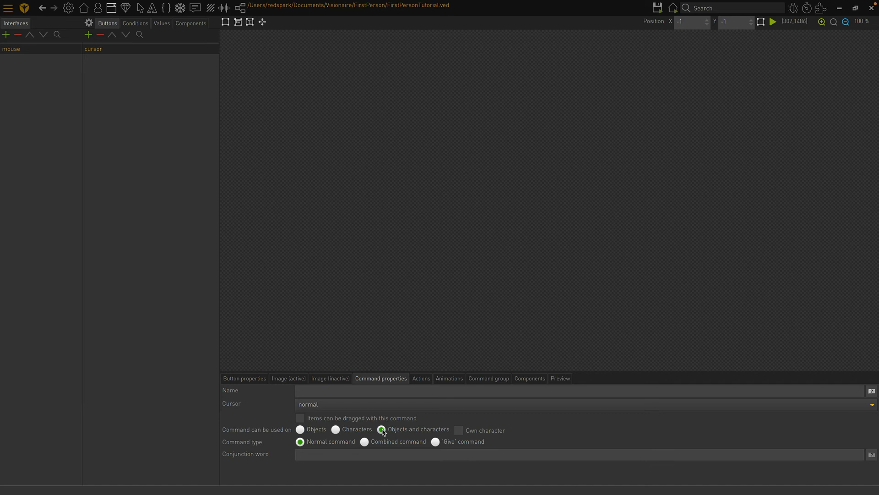
{"action": "mouse_move", "coordinate": [243, 203]}
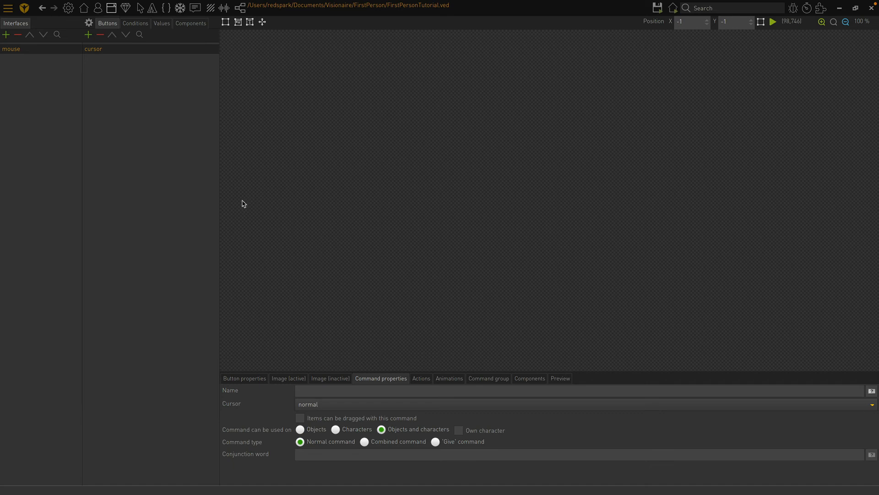
{"action": "mouse_move", "coordinate": [131, 90]}
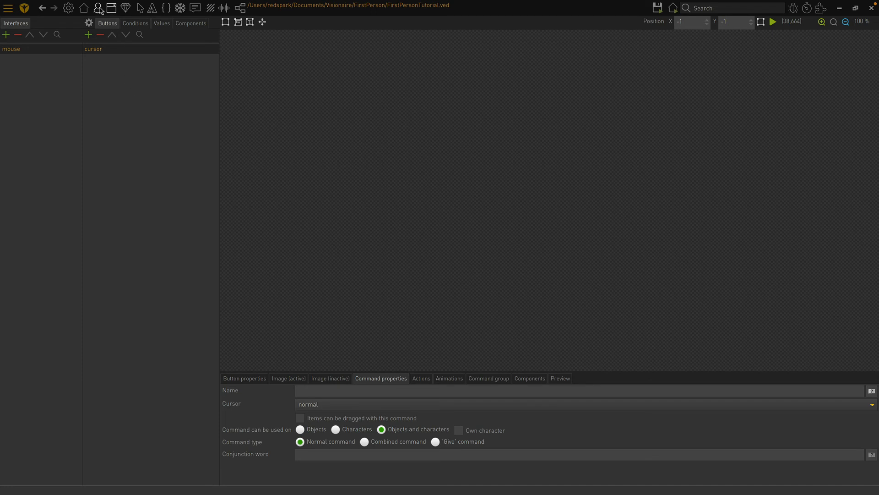
Add a new character named 'Controller' in the Characters editor.
{"action": "left_click", "coordinate": [98, 7]}
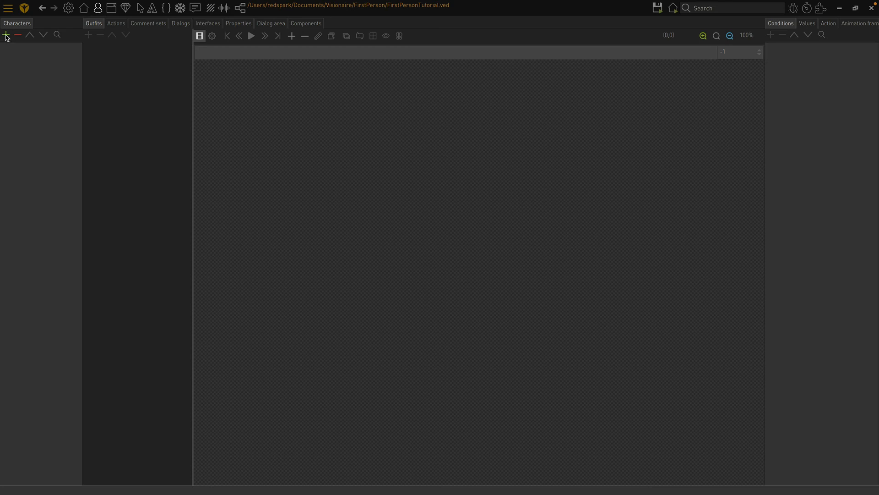
{"action": "left_click", "coordinate": [6, 35]}
{"action": "type", "text": "Controller"}
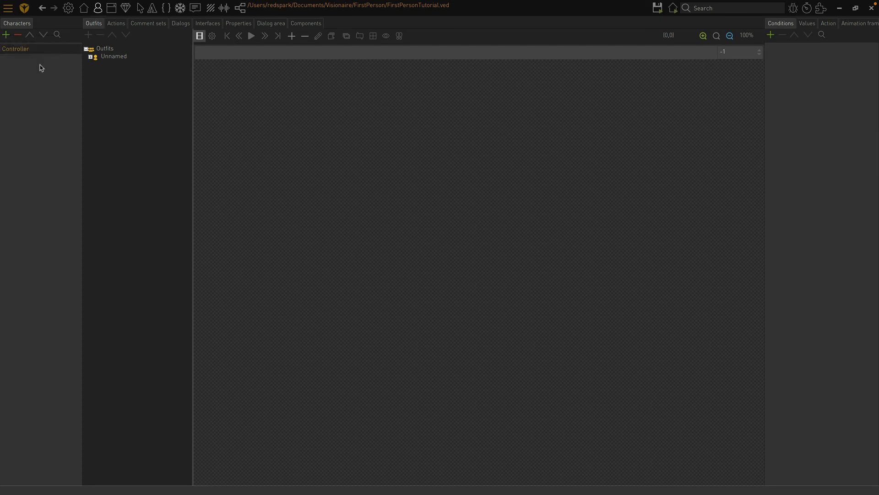
{"action": "mouse_move", "coordinate": [73, 73]}
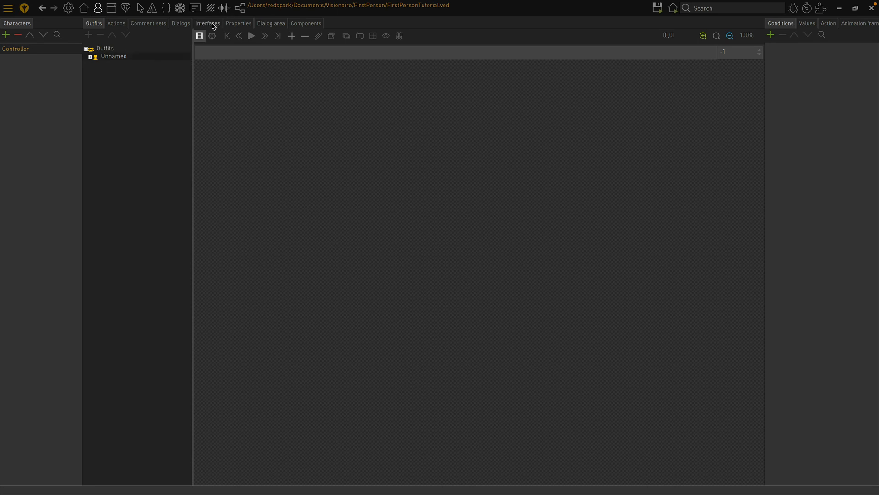
Tick the 'mouse' interface checkbox in Controller's Interfaces tab.
{"action": "left_click", "coordinate": [208, 23]}
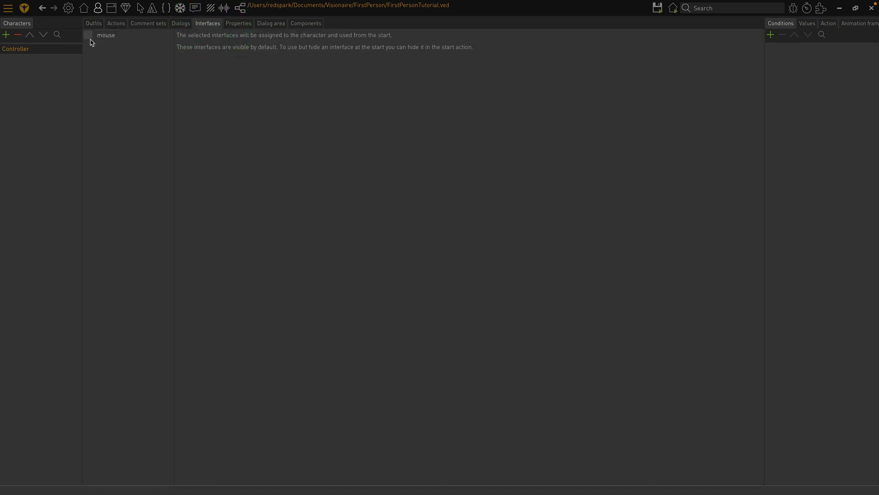
{"action": "left_click", "coordinate": [88, 35]}
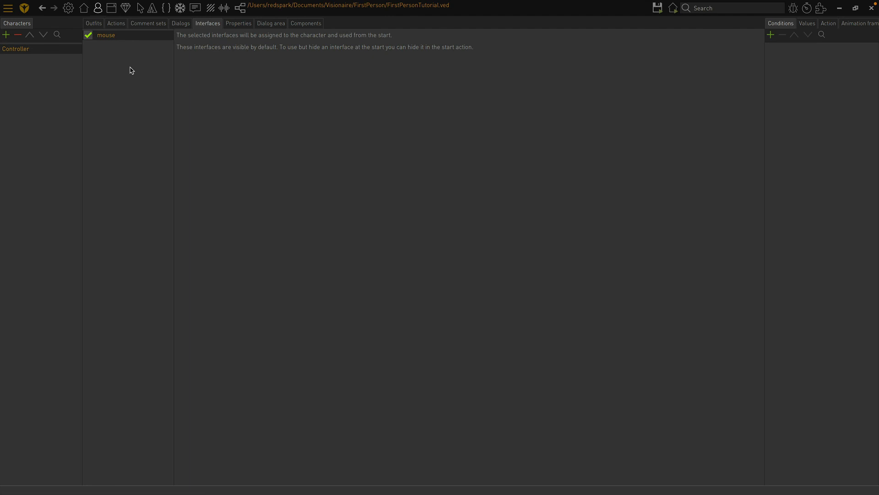
{"action": "mouse_move", "coordinate": [130, 69]}
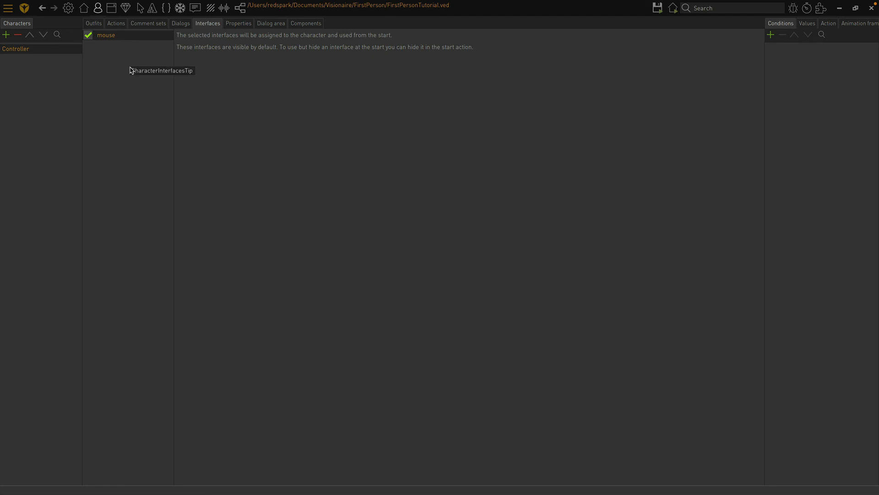
{"action": "mouse_move", "coordinate": [79, 17]}
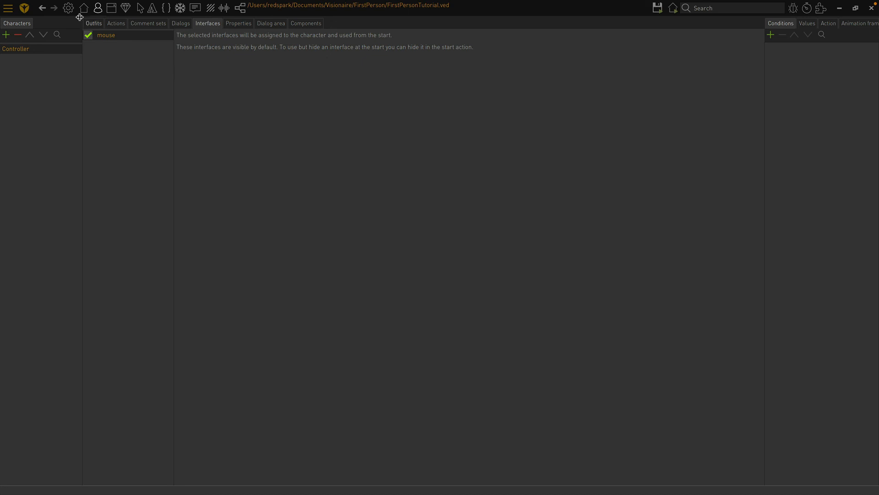
{"action": "mouse_move", "coordinate": [69, 8]}
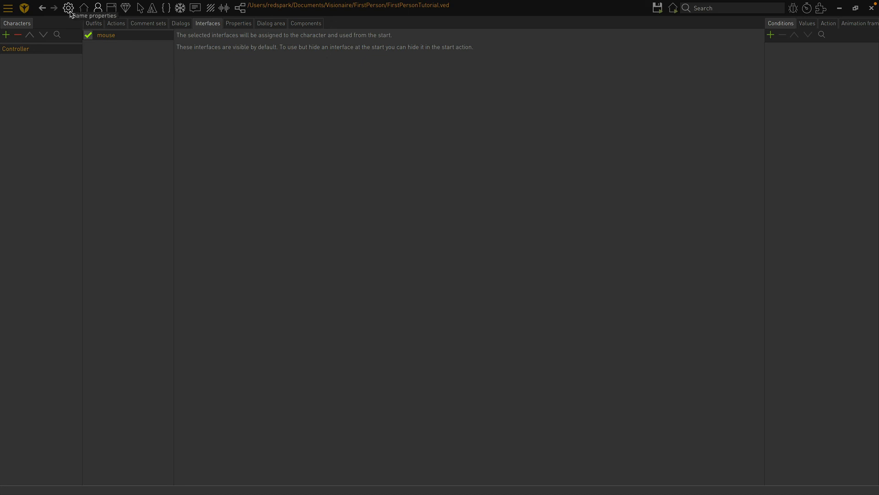
Choose 'Controller' as Active character in Game properties.
{"action": "left_click", "coordinate": [68, 8]}
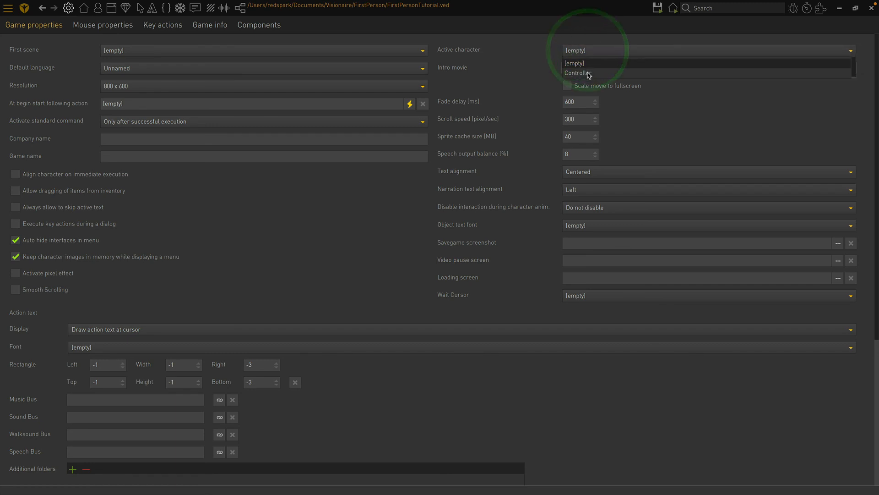
{"action": "left_click", "coordinate": [578, 73]}
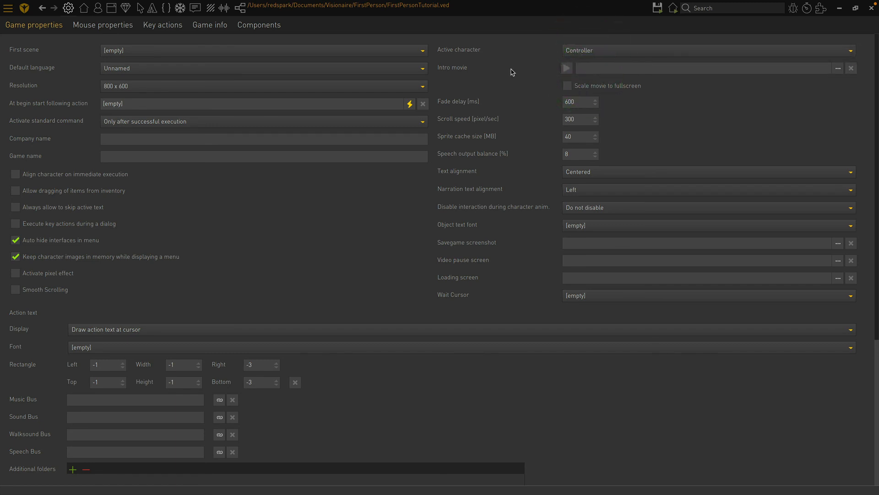